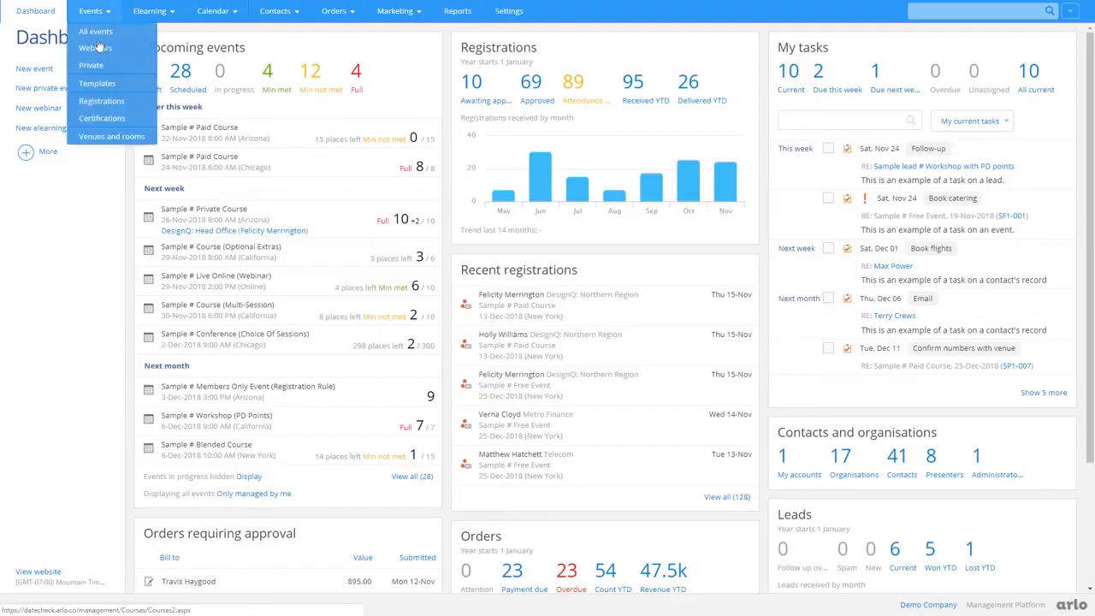
Step: Open the Live Online webinar event, then switch to Recorded webinar to show seven Elearning courses
left_click(95, 48)
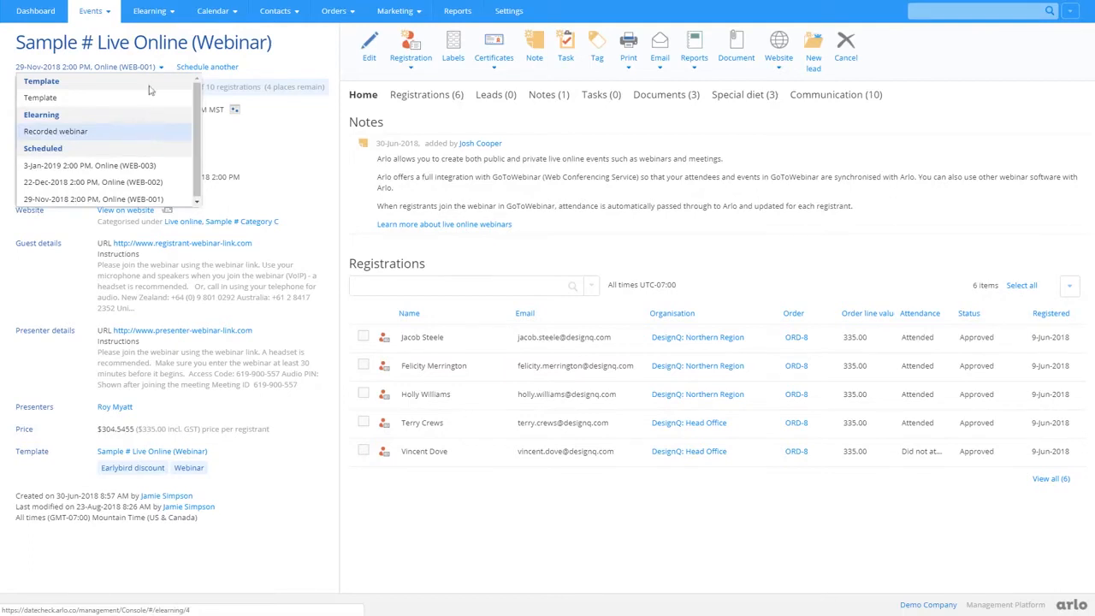
left_click(149, 10)
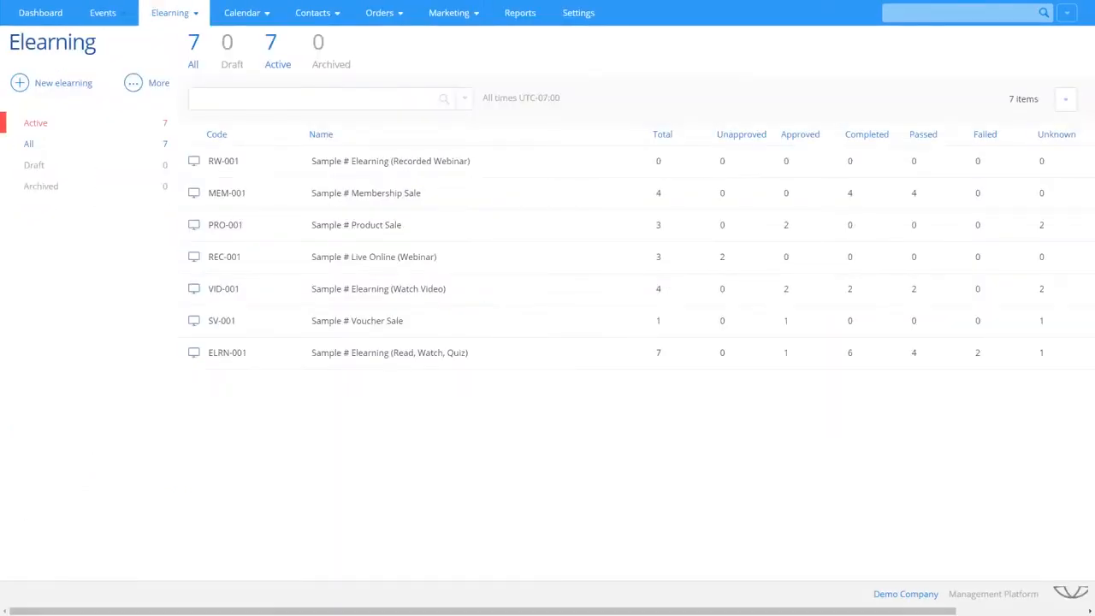